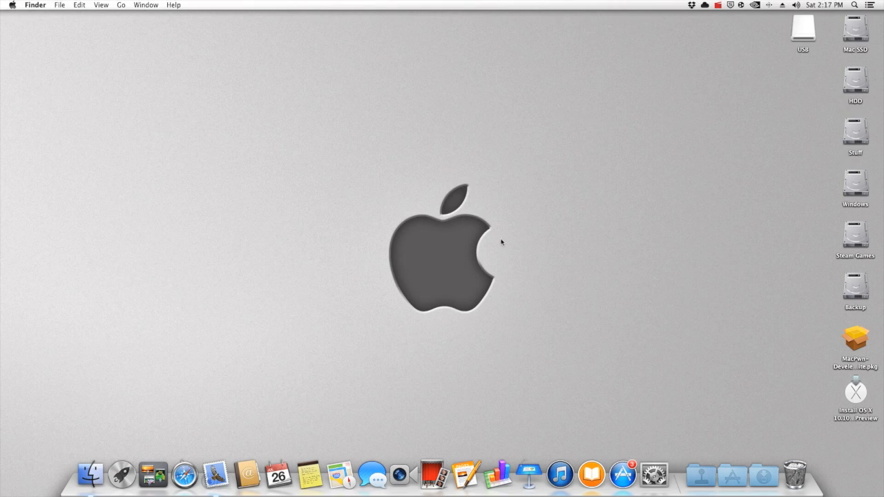
pyautogui.moveTo(552, 238)
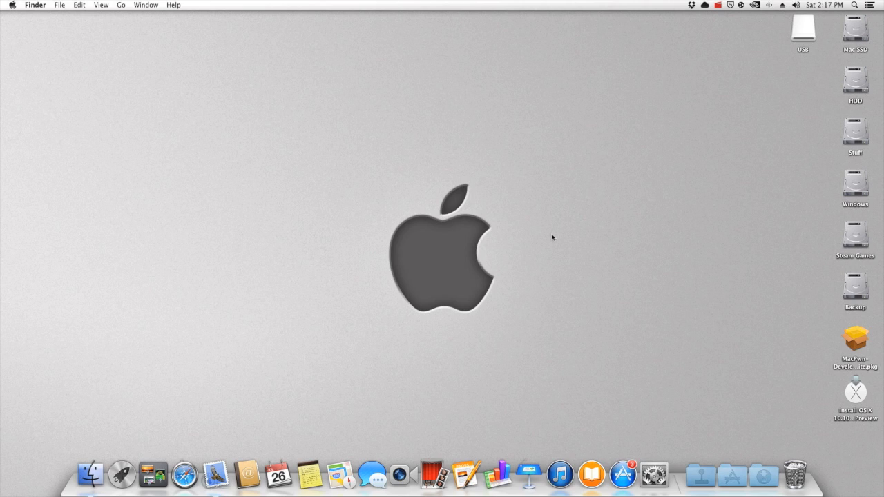
pyautogui.moveTo(697, 338)
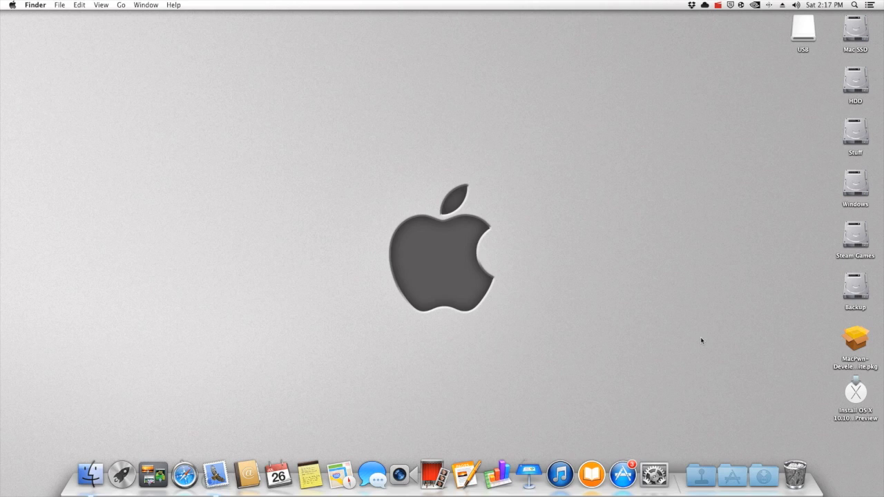
pyautogui.moveTo(734, 357)
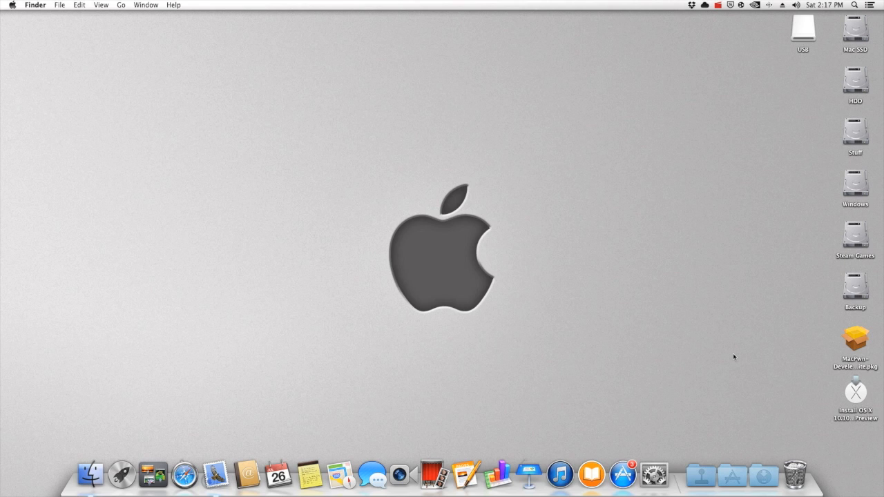
pyautogui.moveTo(826, 352)
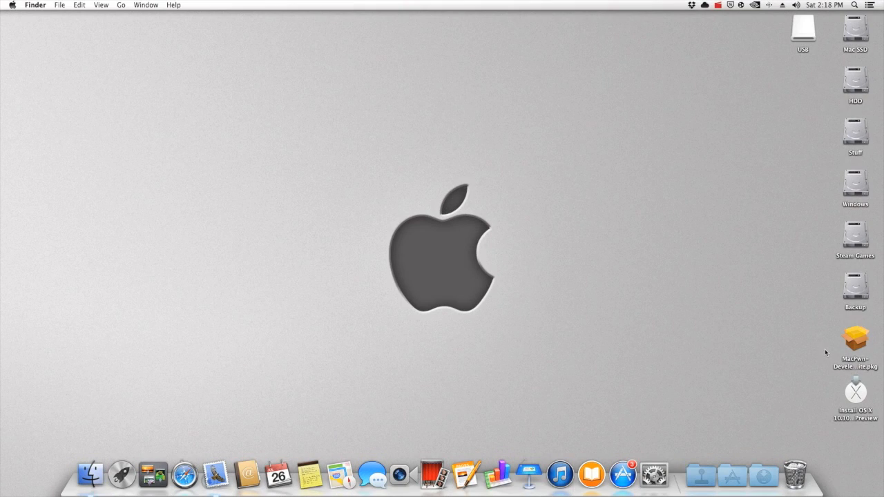
pyautogui.moveTo(860, 337)
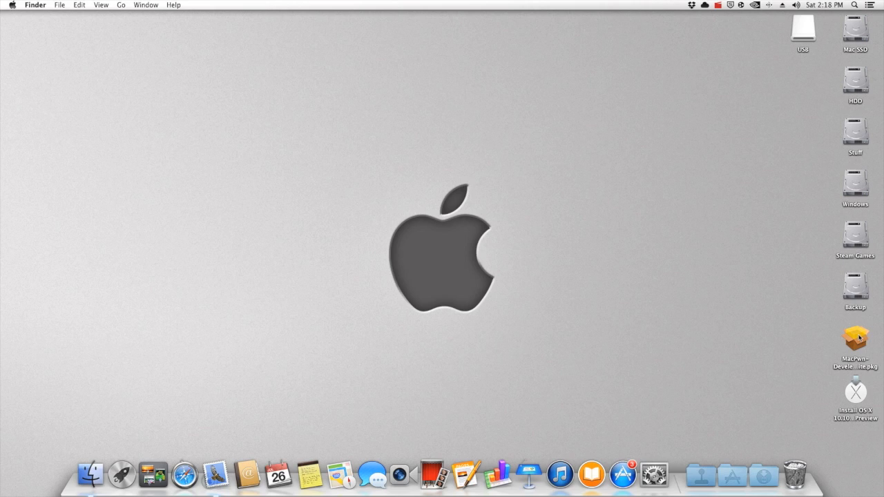
# Gather the USB drive and MacPwn package centrally and put Install OS X into Applications
pyautogui.moveTo(854, 343); pyautogui.dragTo(813, 331)
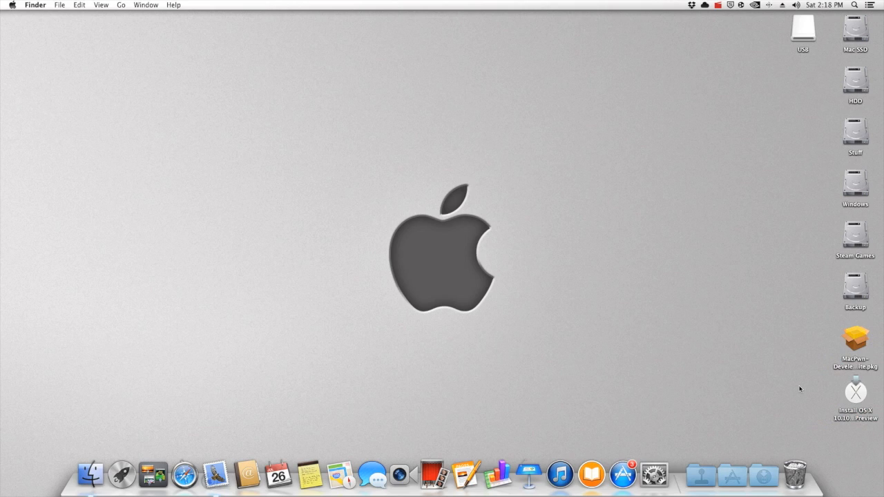
pyautogui.moveTo(788, 26)
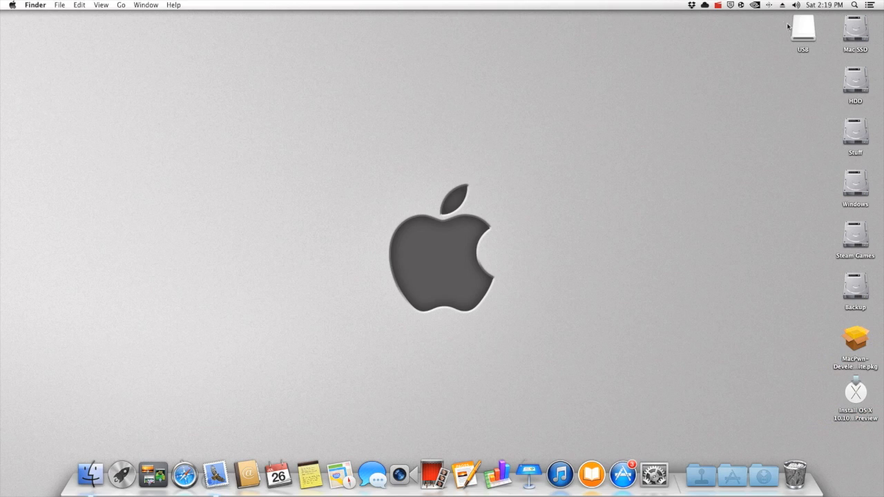
pyautogui.moveTo(802, 31); pyautogui.dragTo(646, 238)
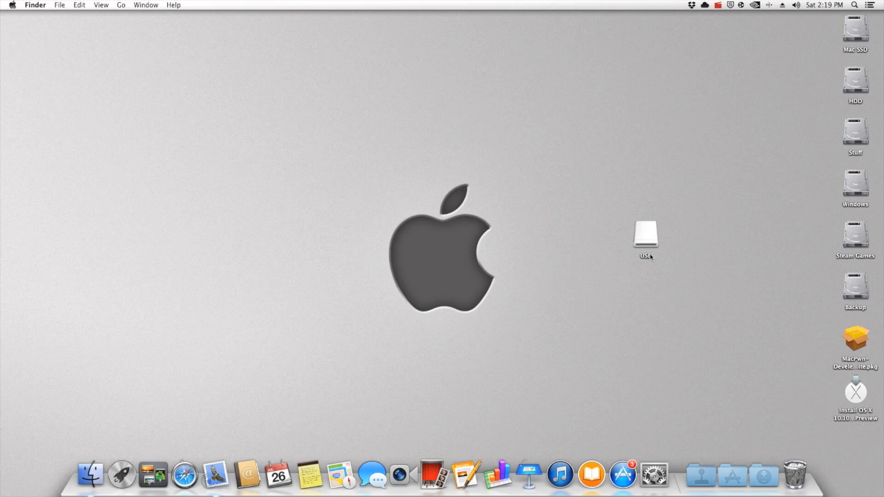
pyautogui.moveTo(658, 247)
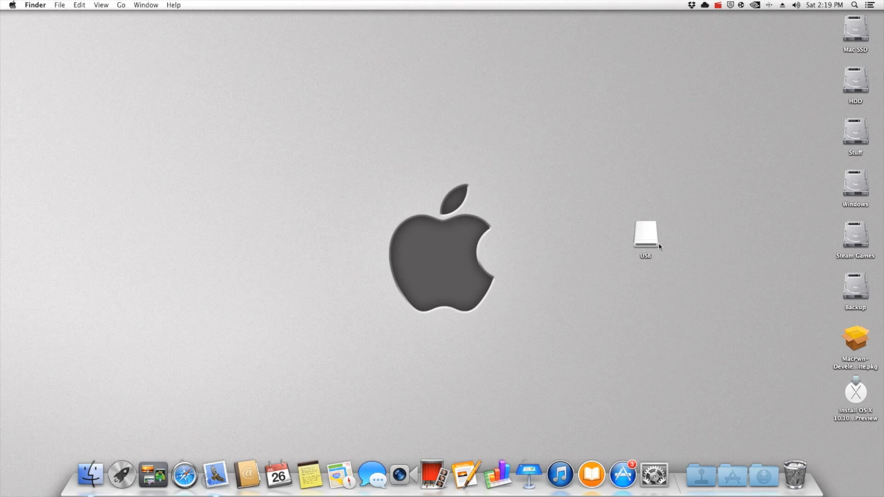
pyautogui.moveTo(840, 341)
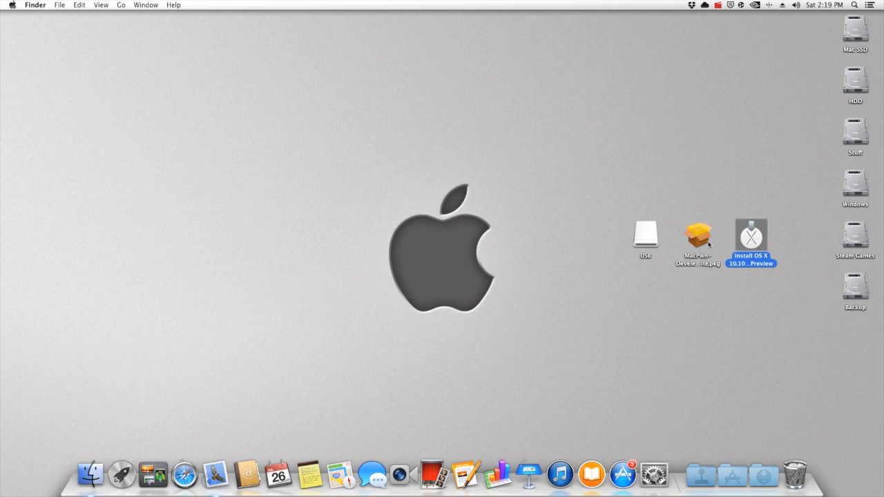
pyautogui.moveTo(752, 243)
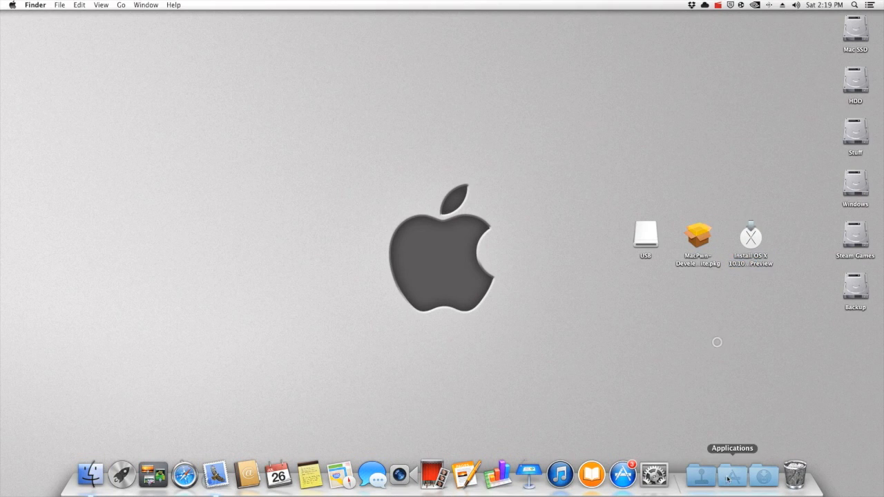
pyautogui.click(731, 475)
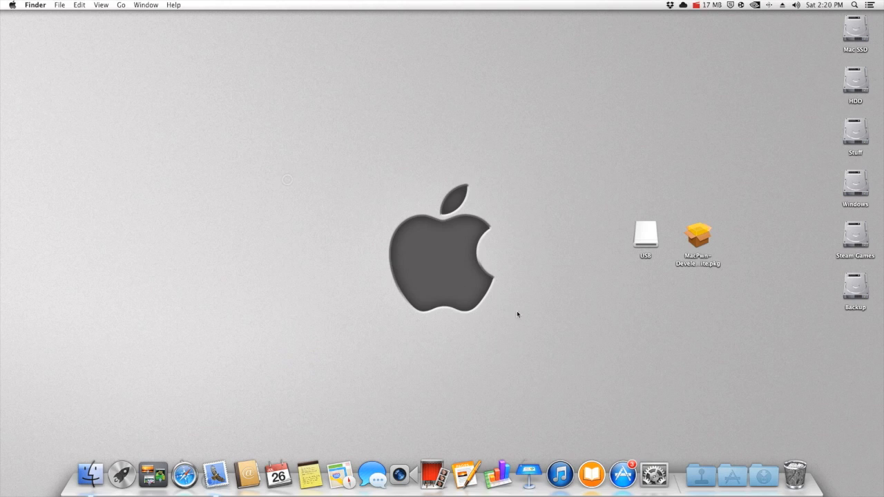
pyautogui.moveTo(670, 243)
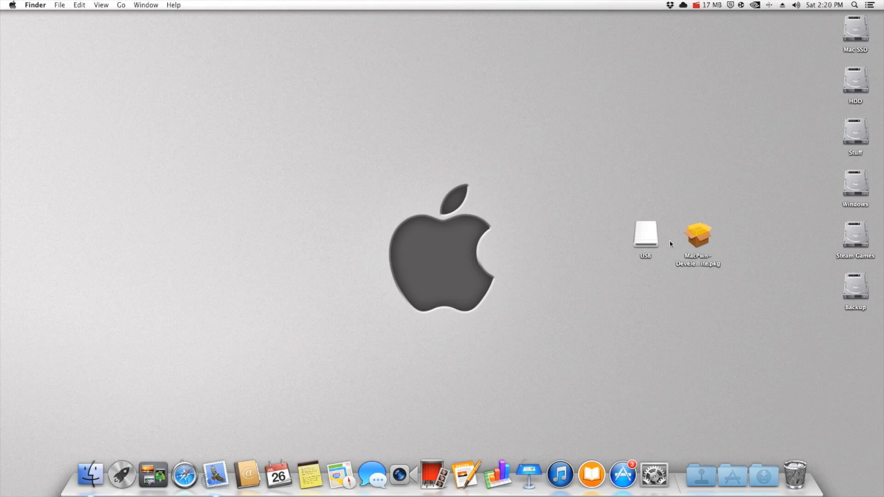
pyautogui.moveTo(694, 238)
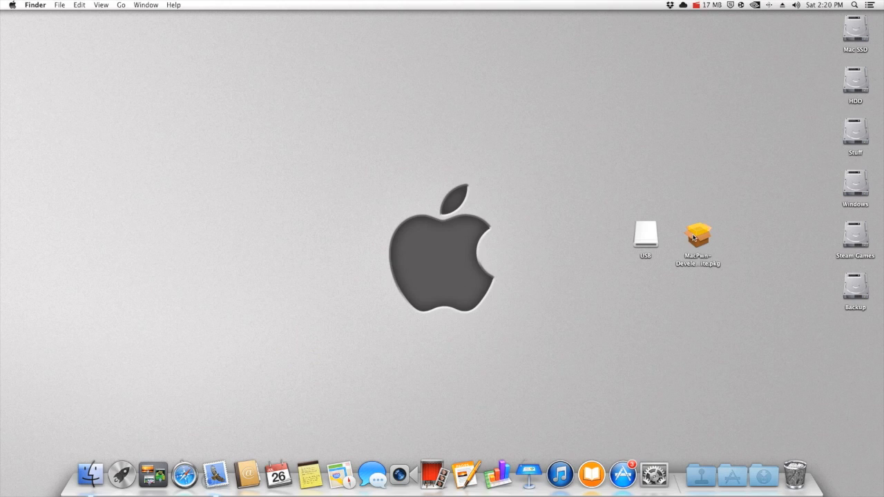
pyautogui.click(697, 238)
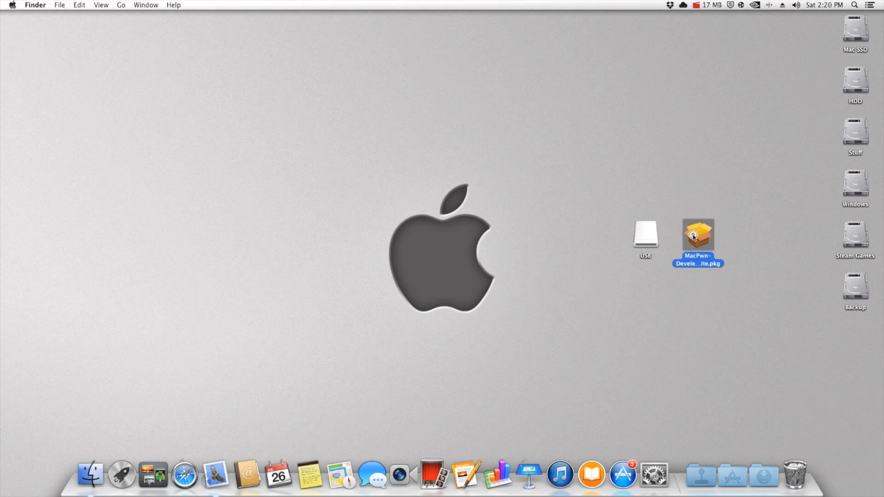
# Launch the MacPwn .pkg, pass the introduction, and pick the USB drive as install location
pyautogui.doubleClick(698, 237)
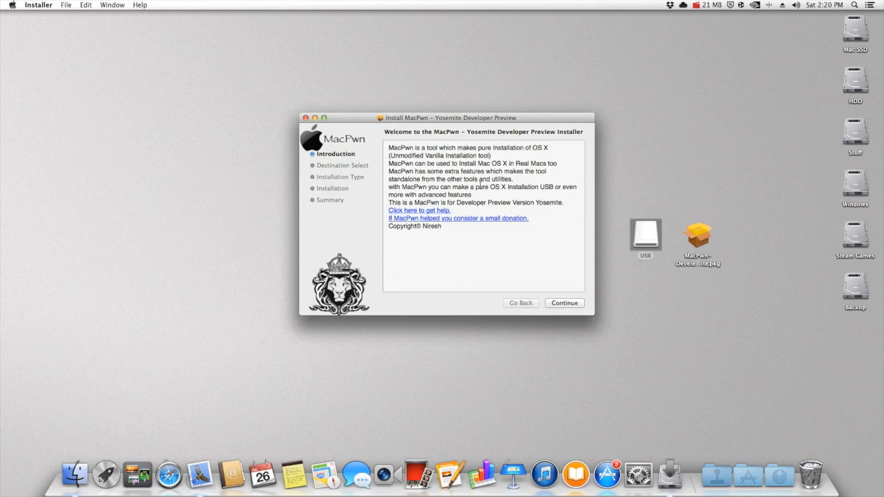
pyautogui.click(644, 231)
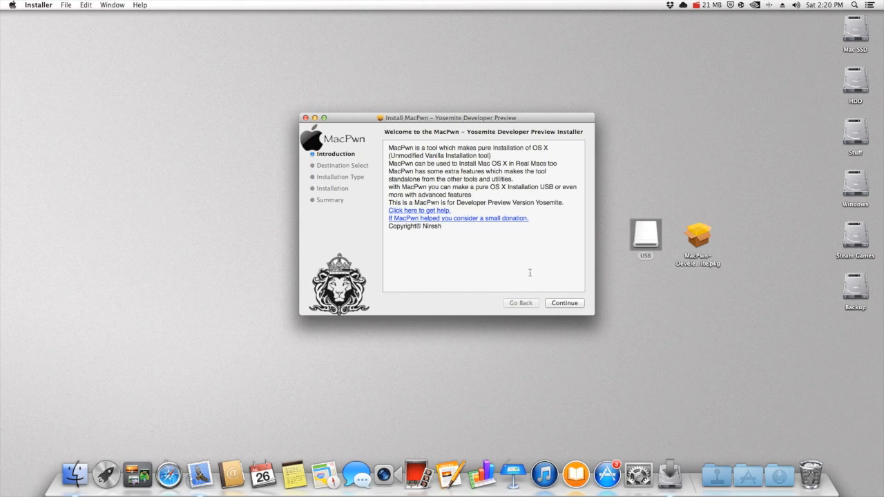
pyautogui.click(564, 302)
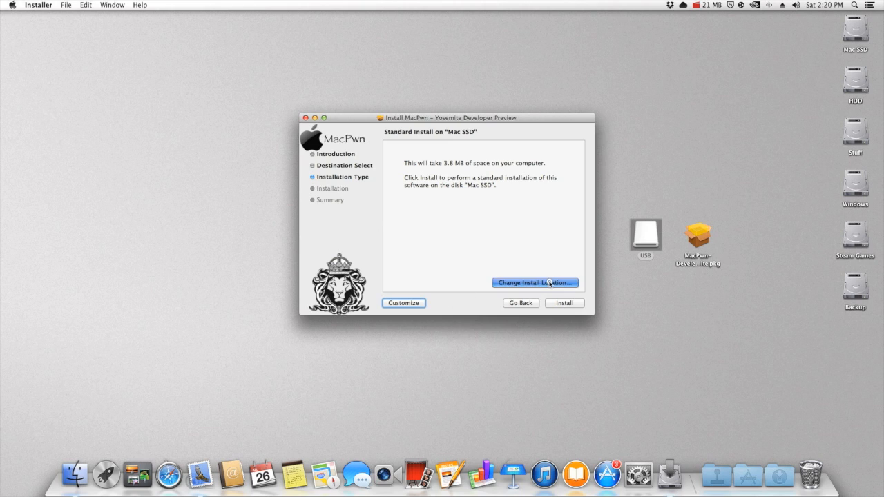
pyautogui.click(535, 282)
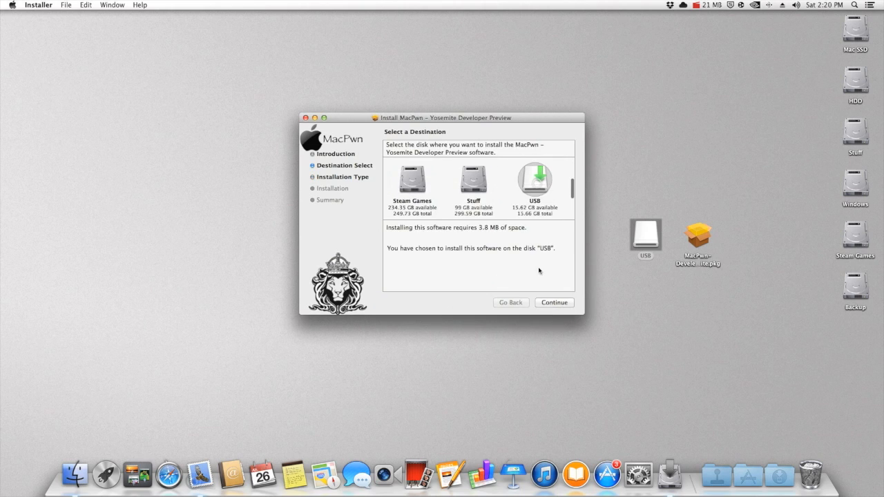
pyautogui.click(554, 303)
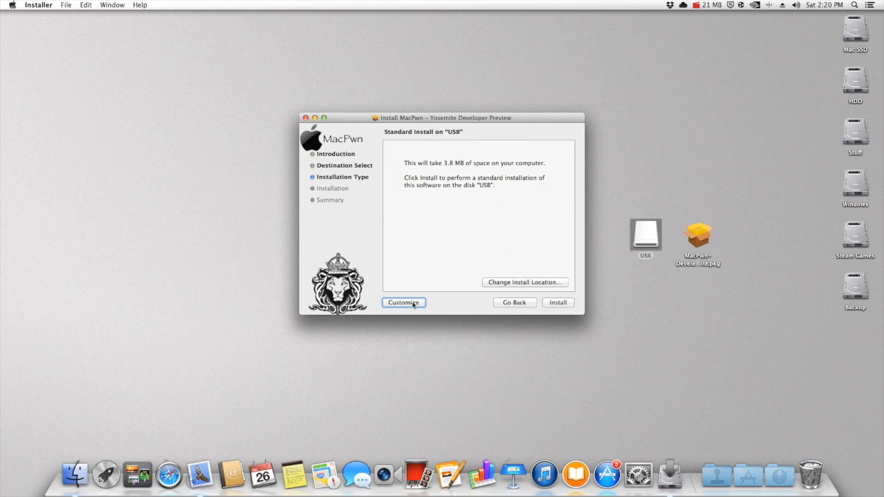
# Customize the install and confirm Chameleon is checked under Boot-loader
pyautogui.click(404, 302)
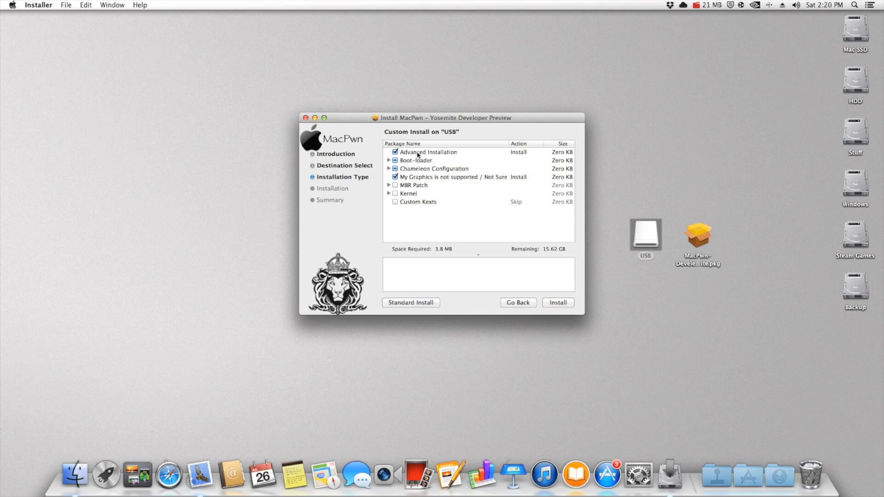
pyautogui.click(427, 152)
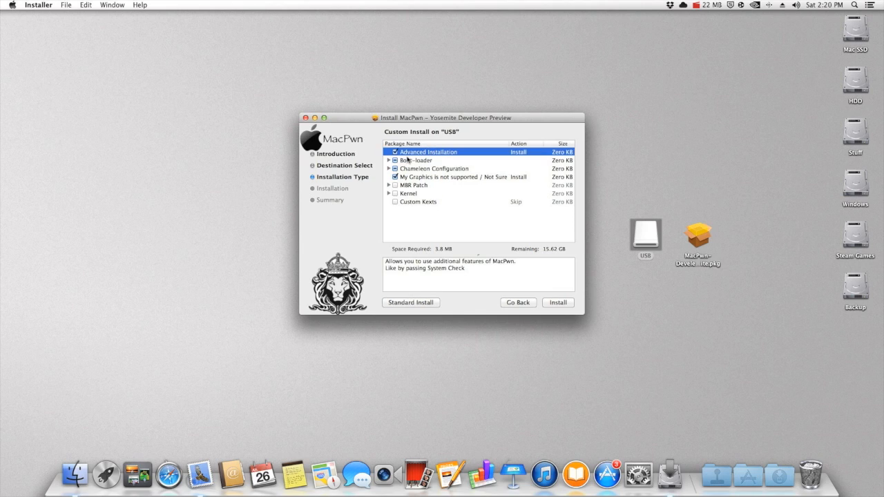
pyautogui.click(388, 160)
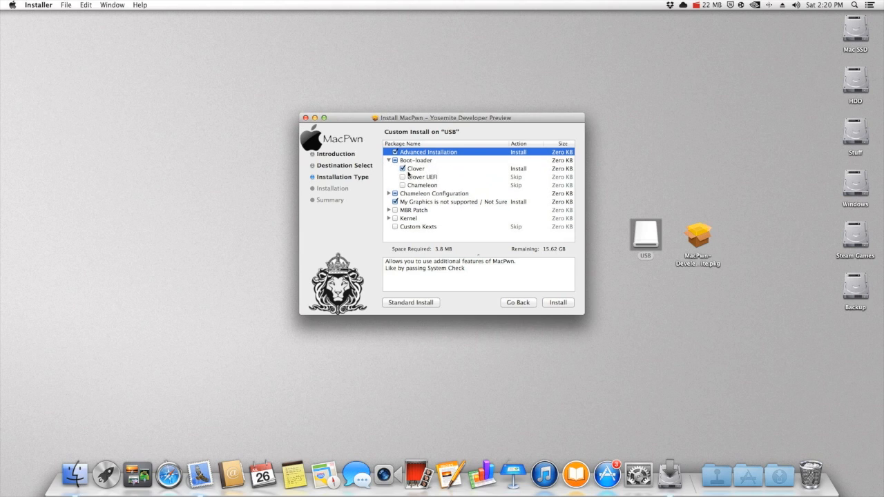
pyautogui.click(403, 185)
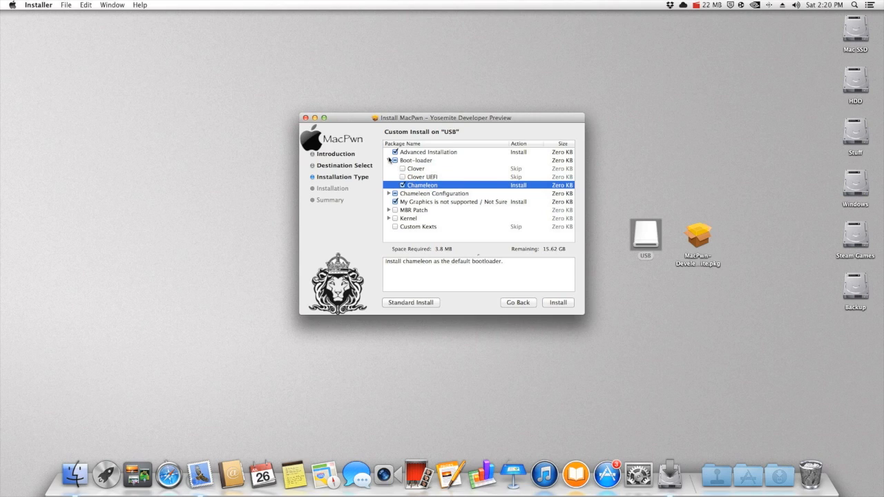
pyautogui.moveTo(390, 163)
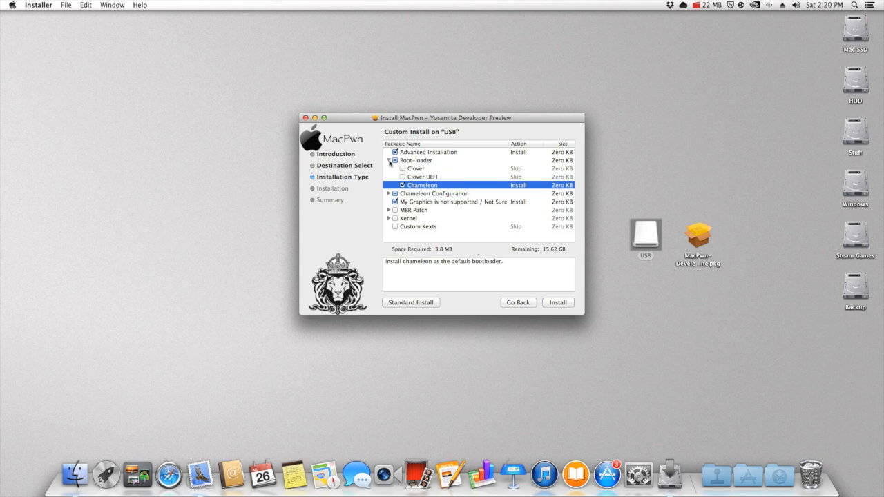
pyautogui.click(388, 160)
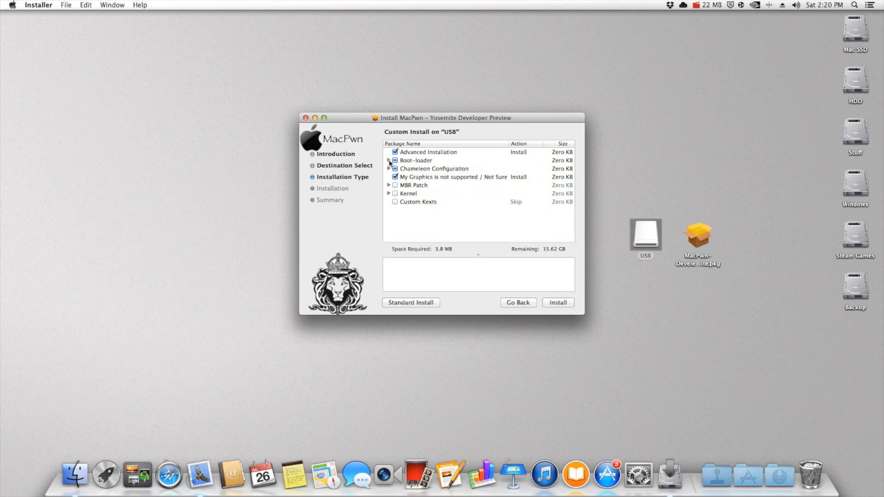
# Make sure Desktop is checked under Chameleon Configuration's installing-on choice
pyautogui.click(433, 168)
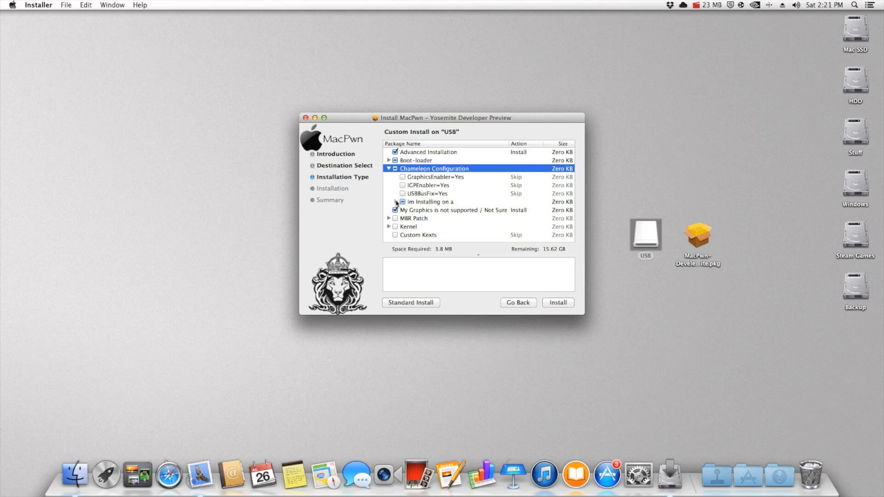
pyautogui.click(396, 202)
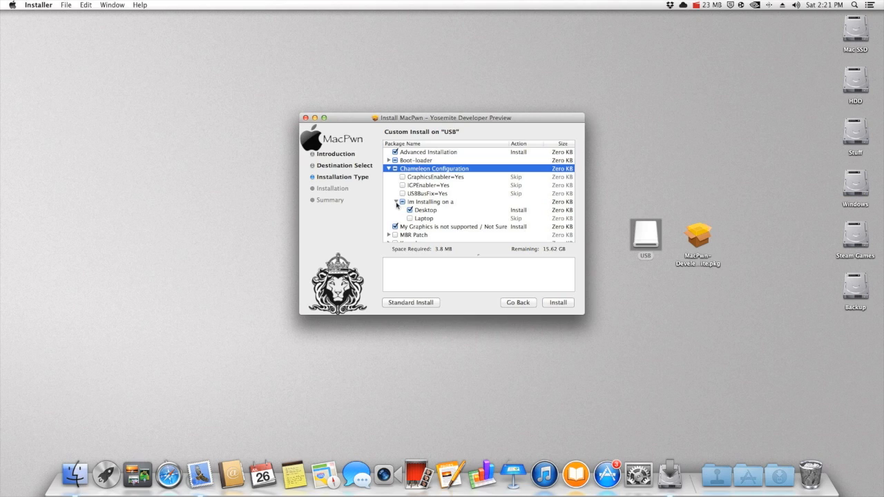
pyautogui.click(390, 168)
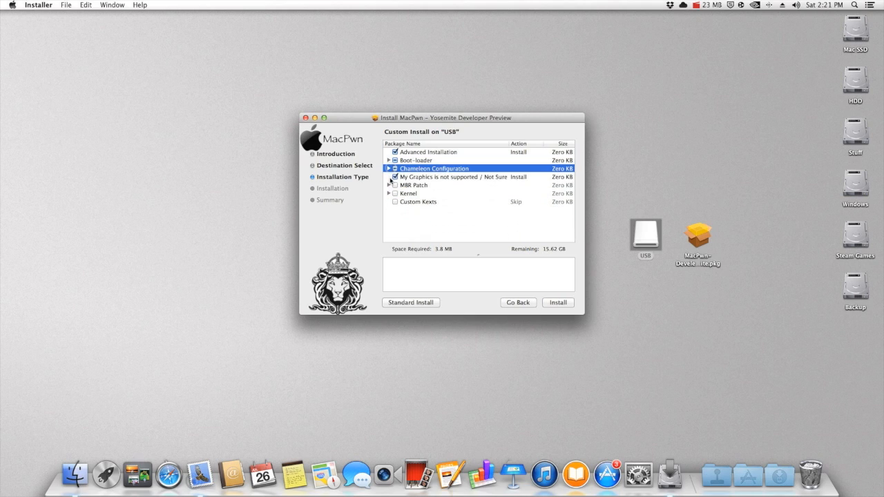
# Uncheck the unsupported-graphics fallback, select the DP 3 Kernel, and leave Custom Kexts skipped
pyautogui.click(456, 176)
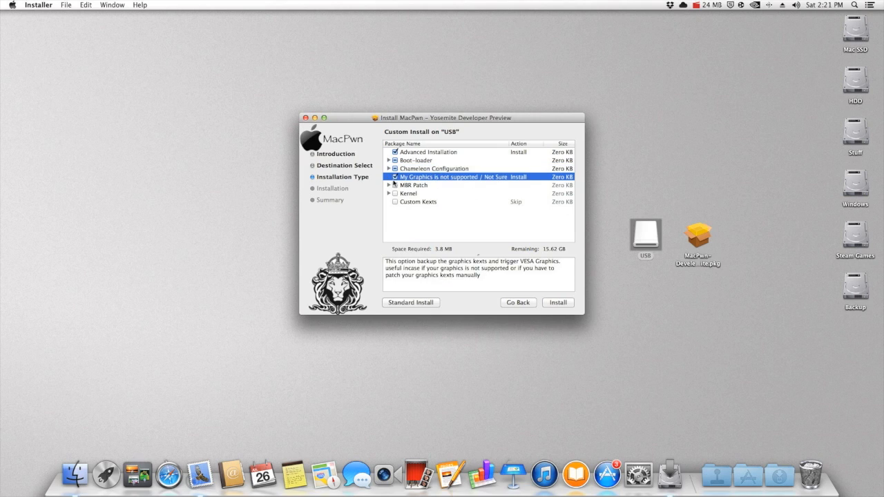
pyautogui.click(394, 177)
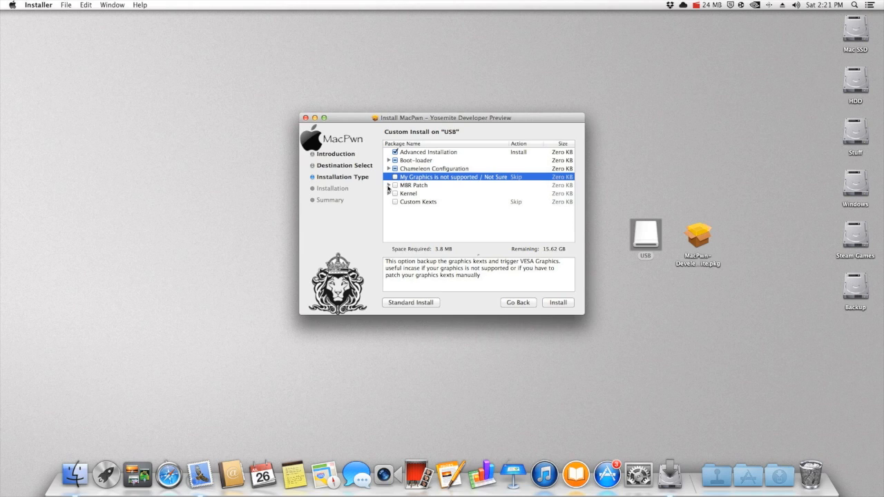
pyautogui.click(389, 185)
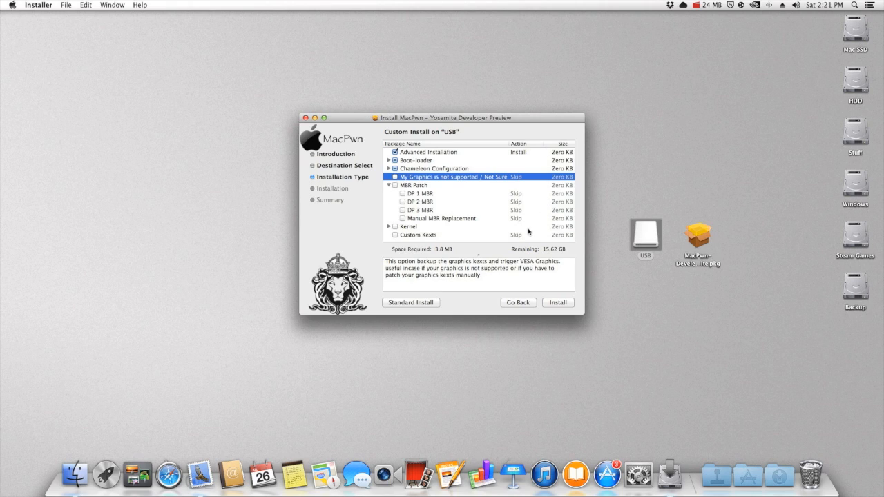
pyautogui.moveTo(426, 201)
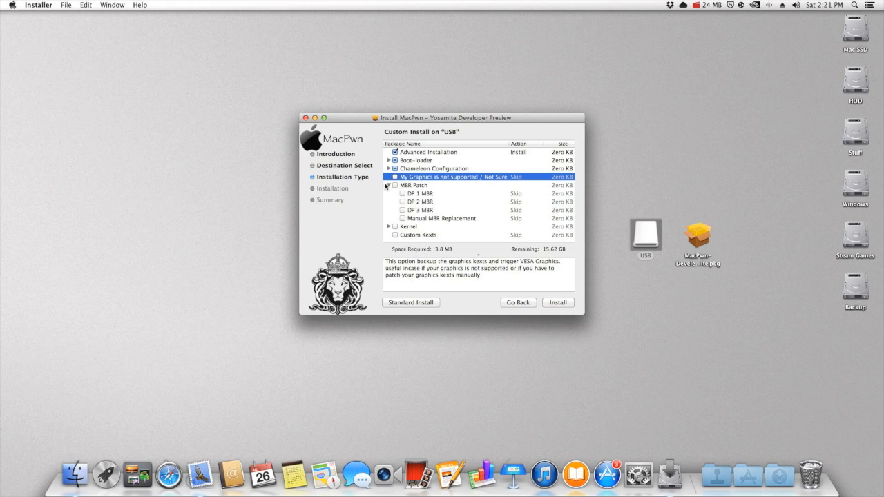
pyautogui.click(389, 185)
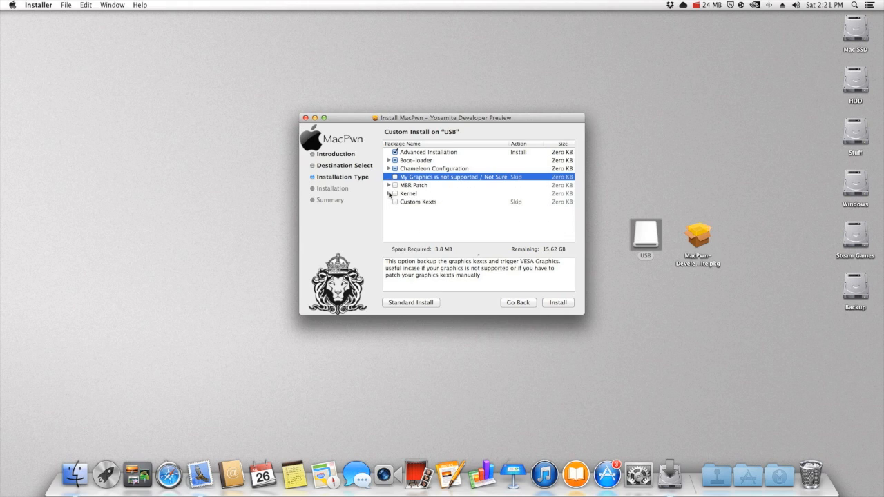
pyautogui.click(388, 193)
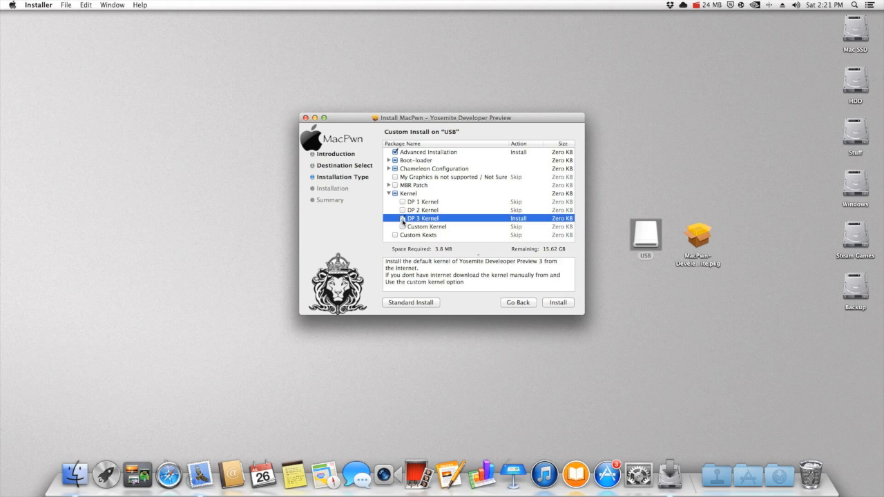
pyautogui.click(388, 193)
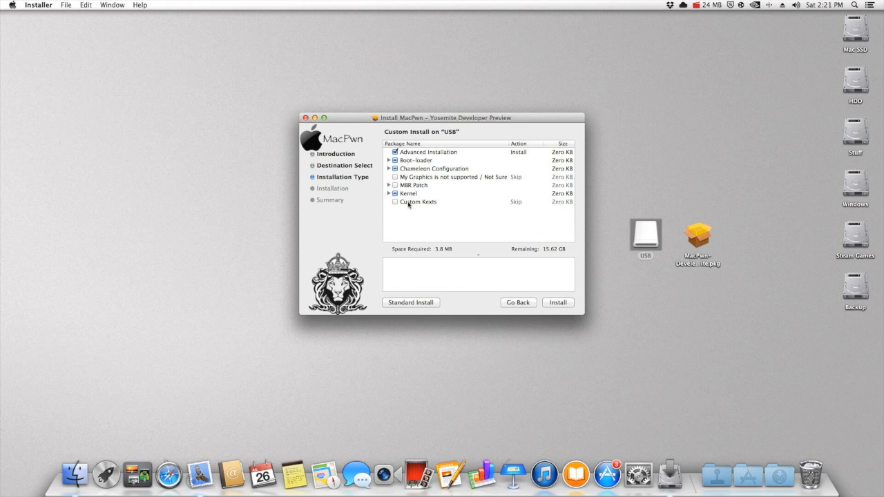
pyautogui.click(417, 202)
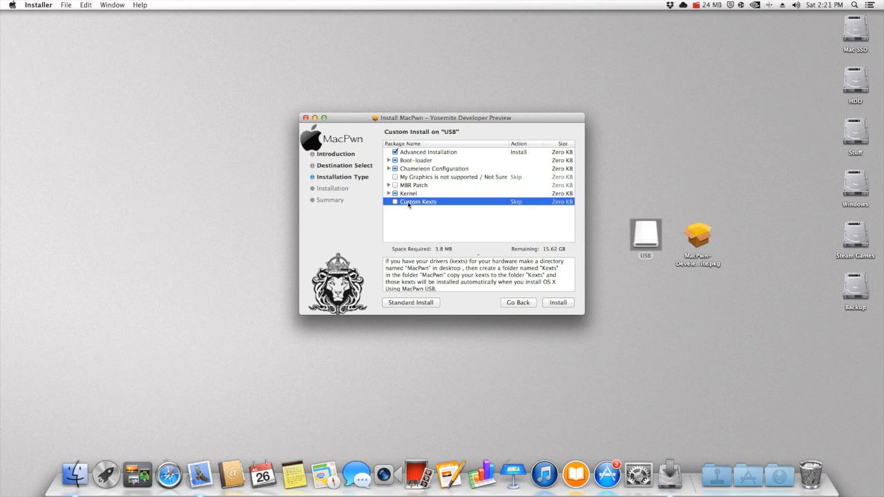
pyautogui.moveTo(418, 225)
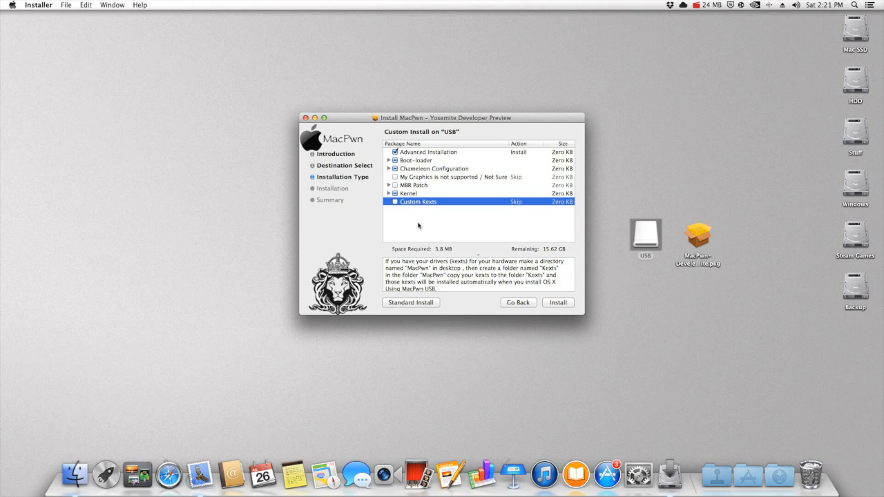
pyautogui.moveTo(453, 248)
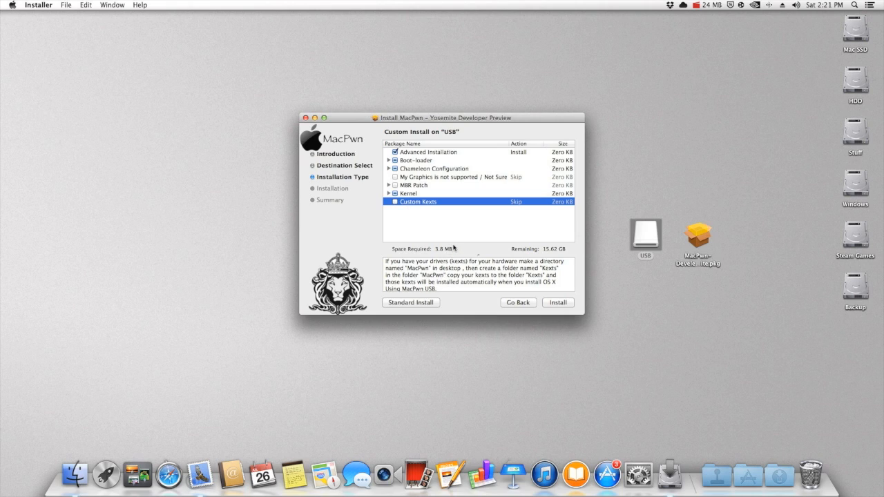
pyautogui.moveTo(509, 232)
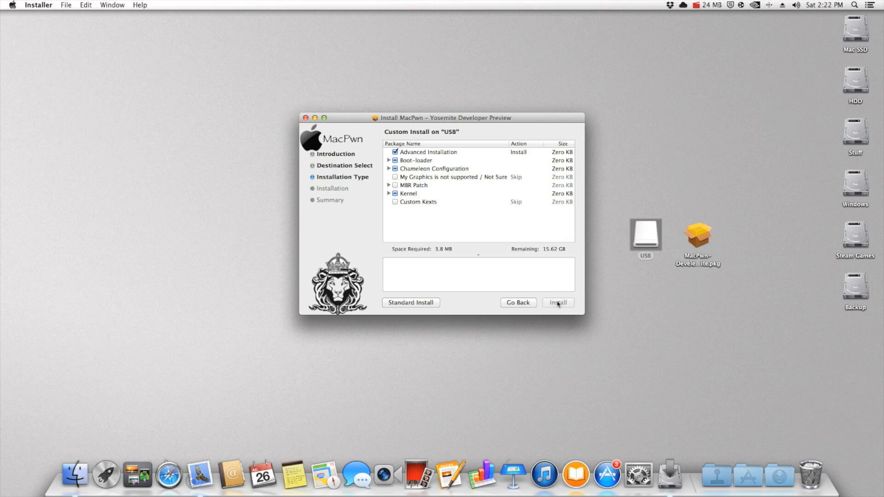
# Approve the install to the USB drive and close the installer once it succeeds
pyautogui.click(556, 302)
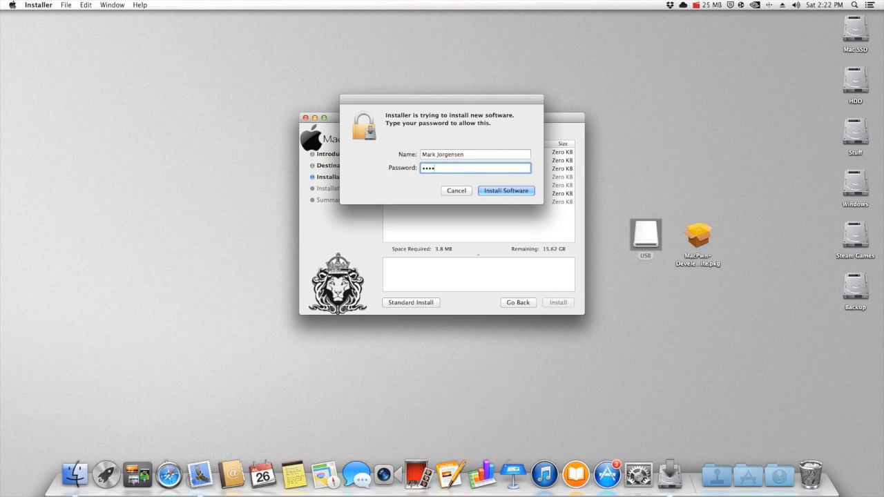
pyautogui.click(505, 190)
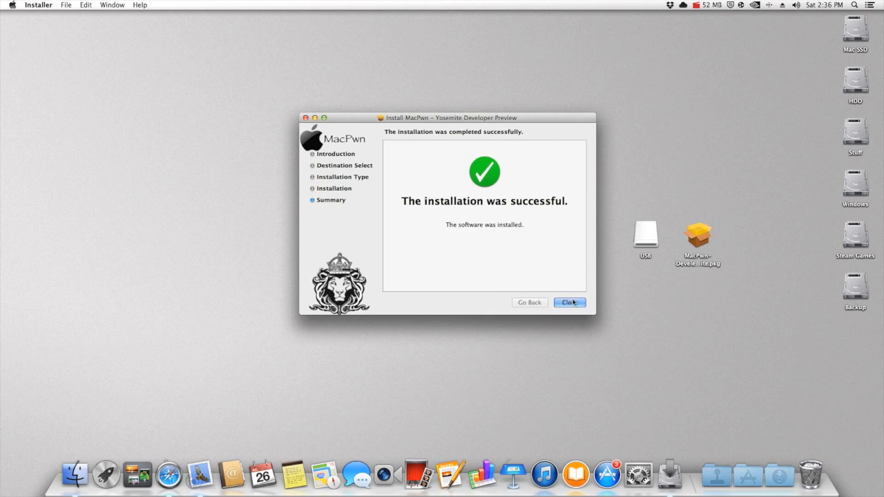
pyautogui.click(569, 303)
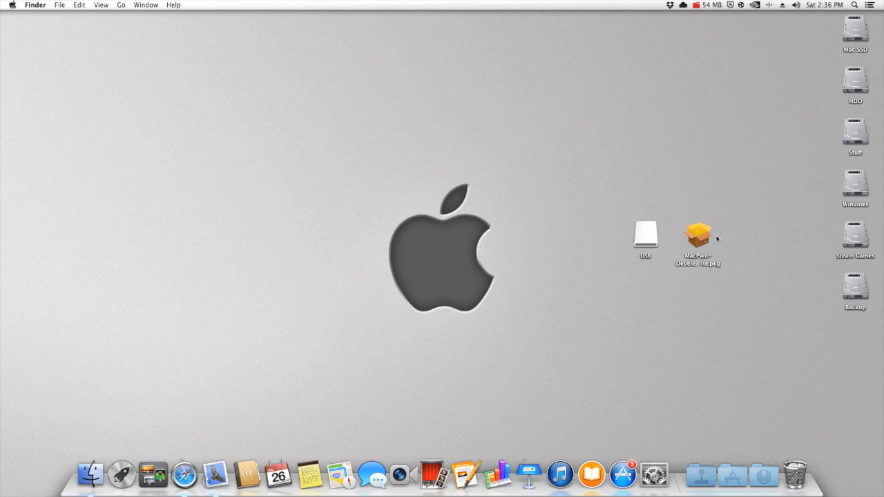
pyautogui.moveTo(532, 147)
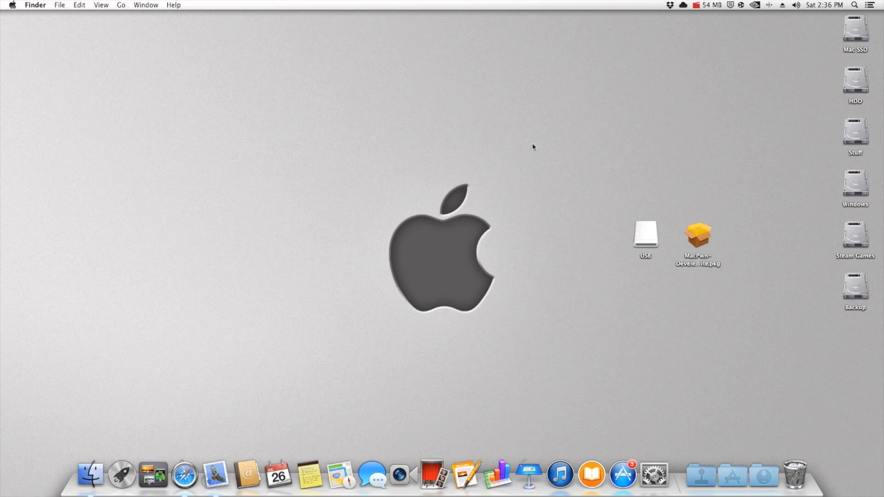
pyautogui.moveTo(565, 163)
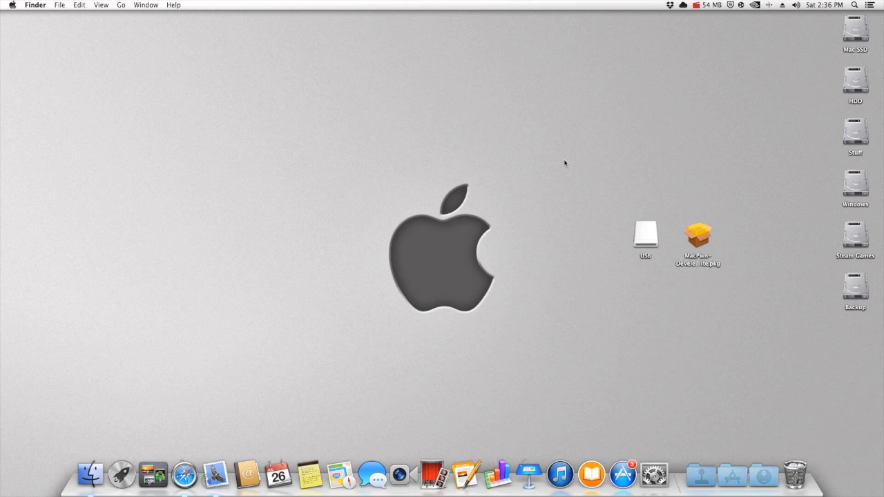
pyautogui.moveTo(571, 174)
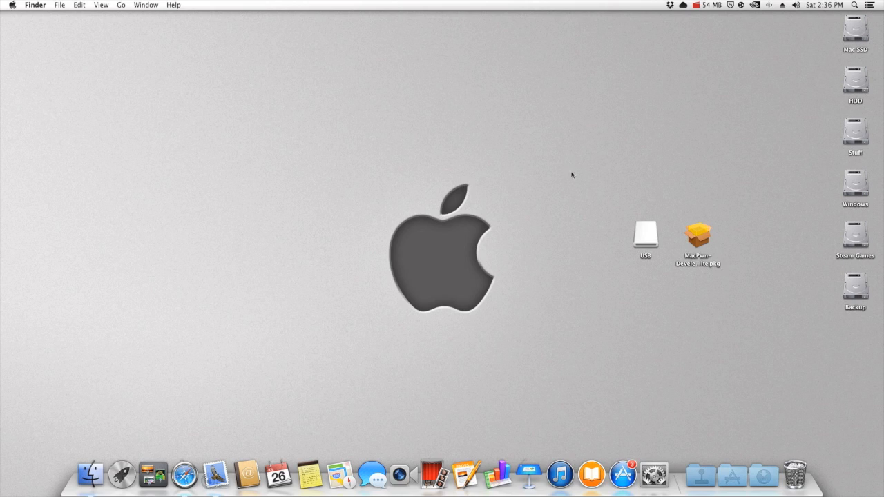